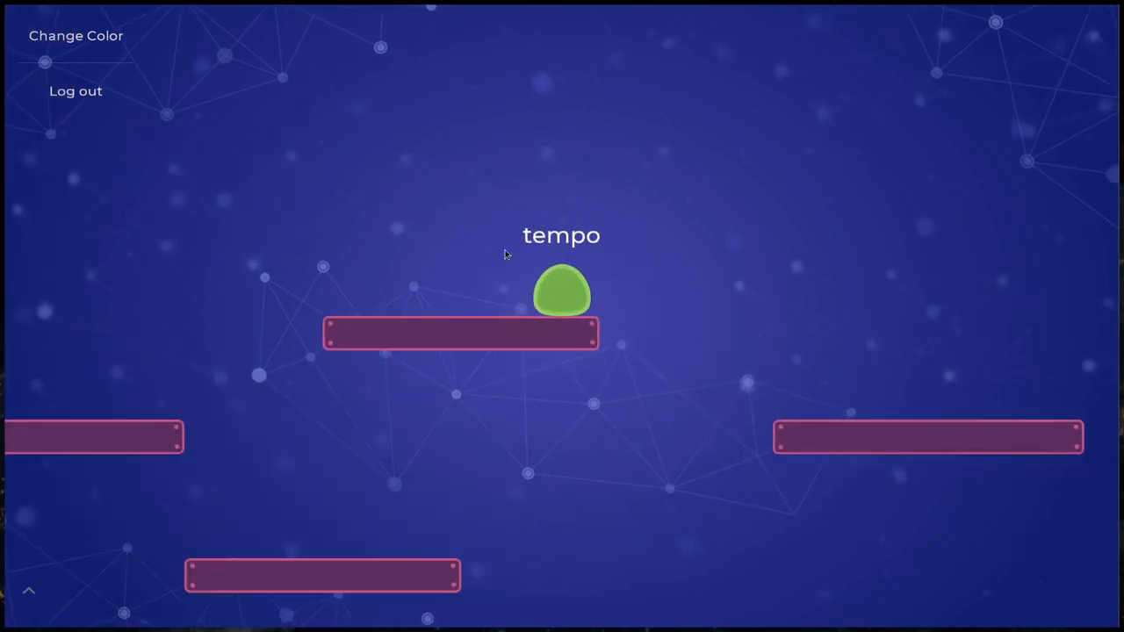
# Open the Change Color picker for the character standing on the platform.
pyautogui.click(75, 35)
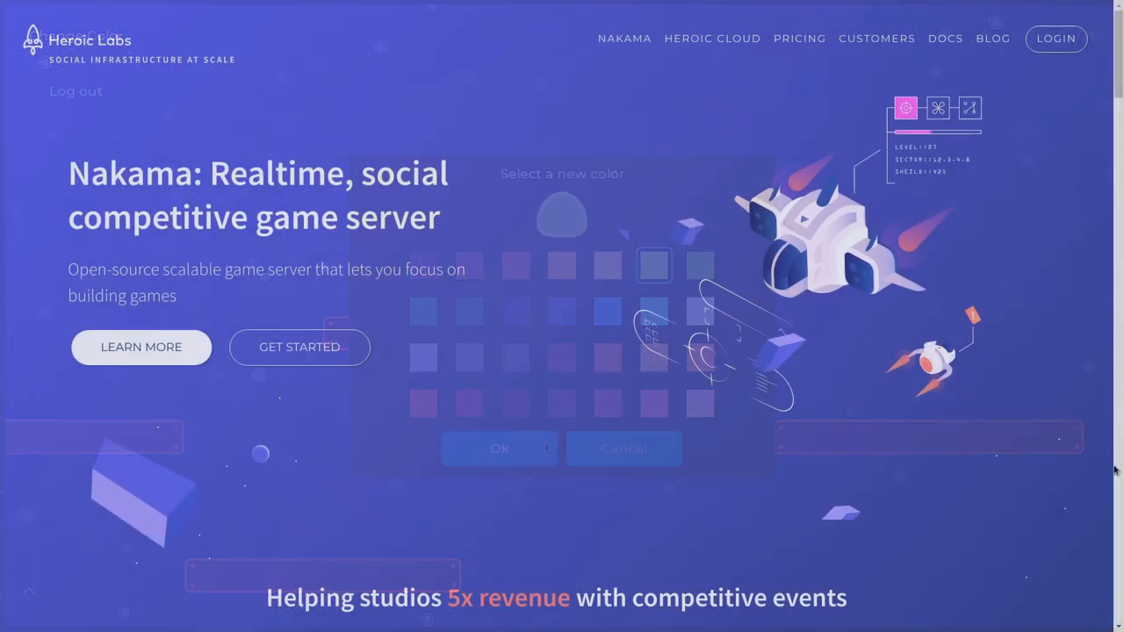
# Scroll the Nakama homepage and demo README, then start a new character and select Name.
pyautogui.scroll(-3)
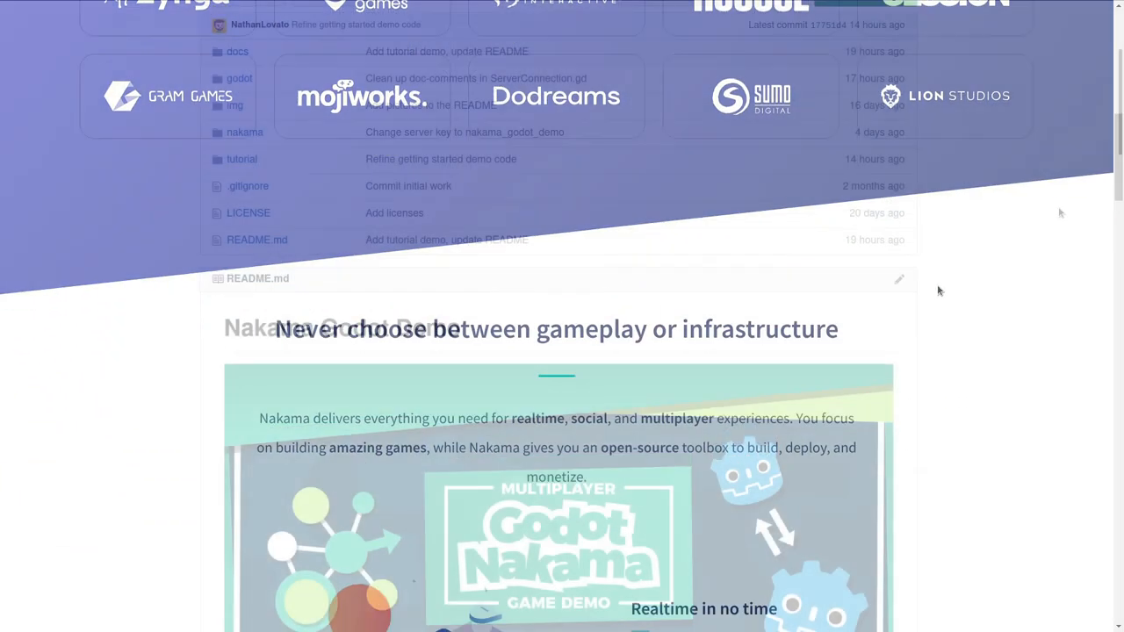
pyautogui.scroll(-3)
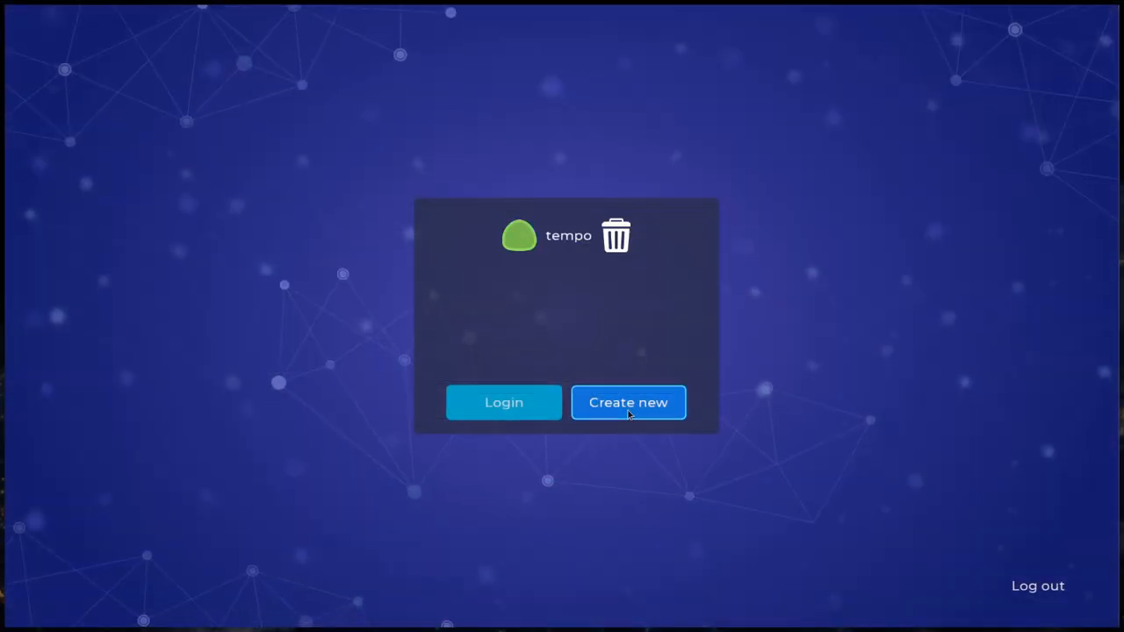
pyautogui.click(628, 402)
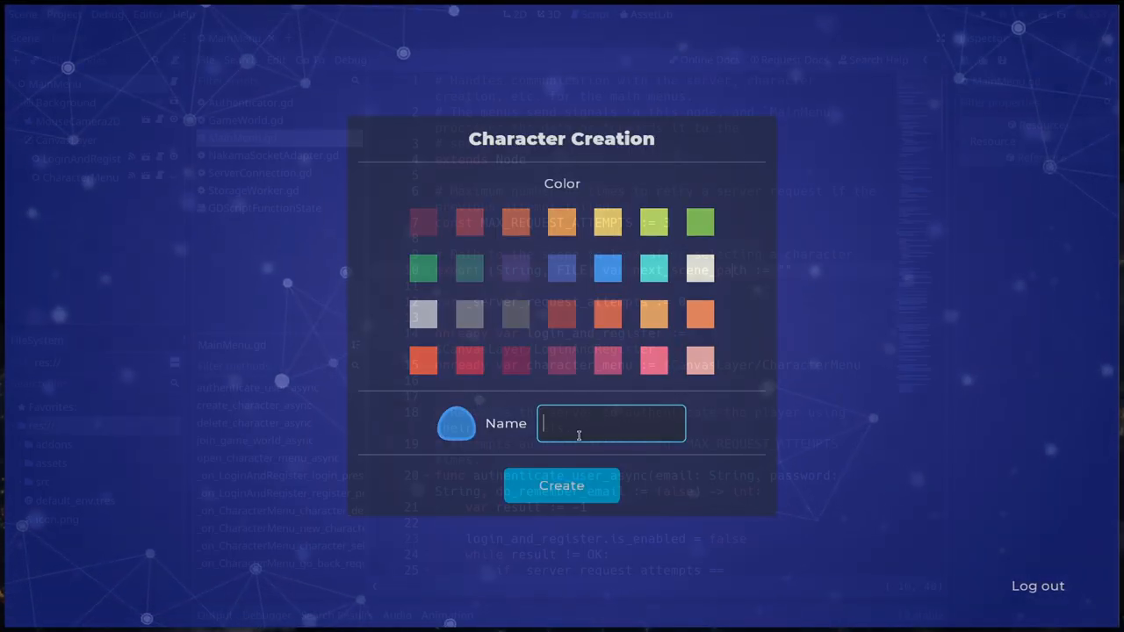
pyautogui.click(561, 486)
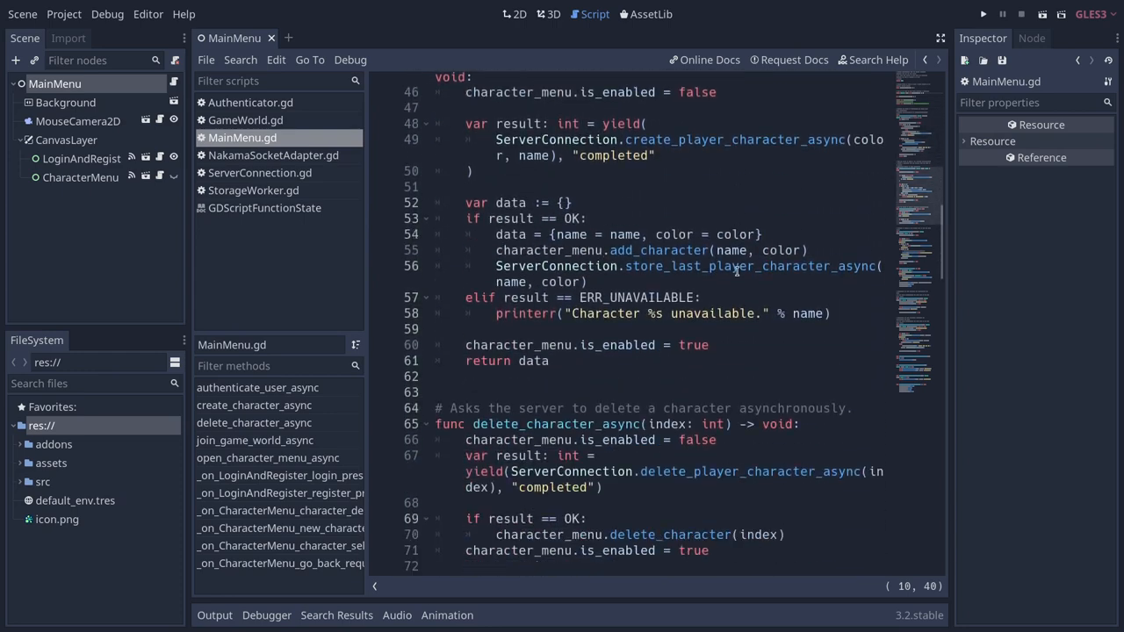
# Scroll through MainMenu.gd and launch the Nakama Basics demo scene.
pyautogui.scroll(-3)
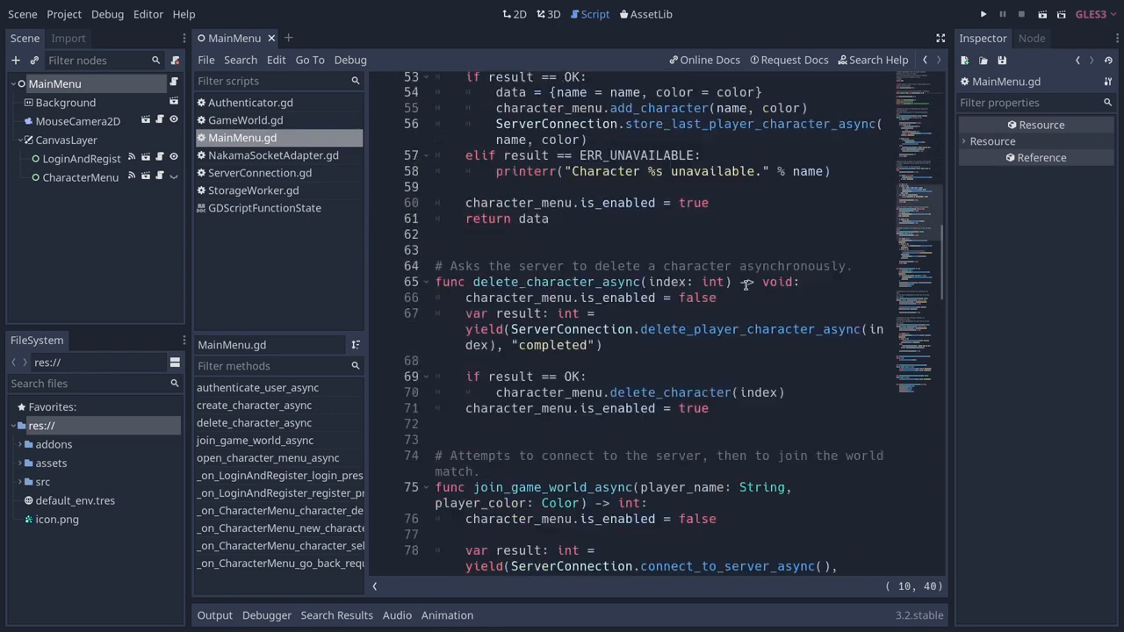
pyautogui.click(983, 14)
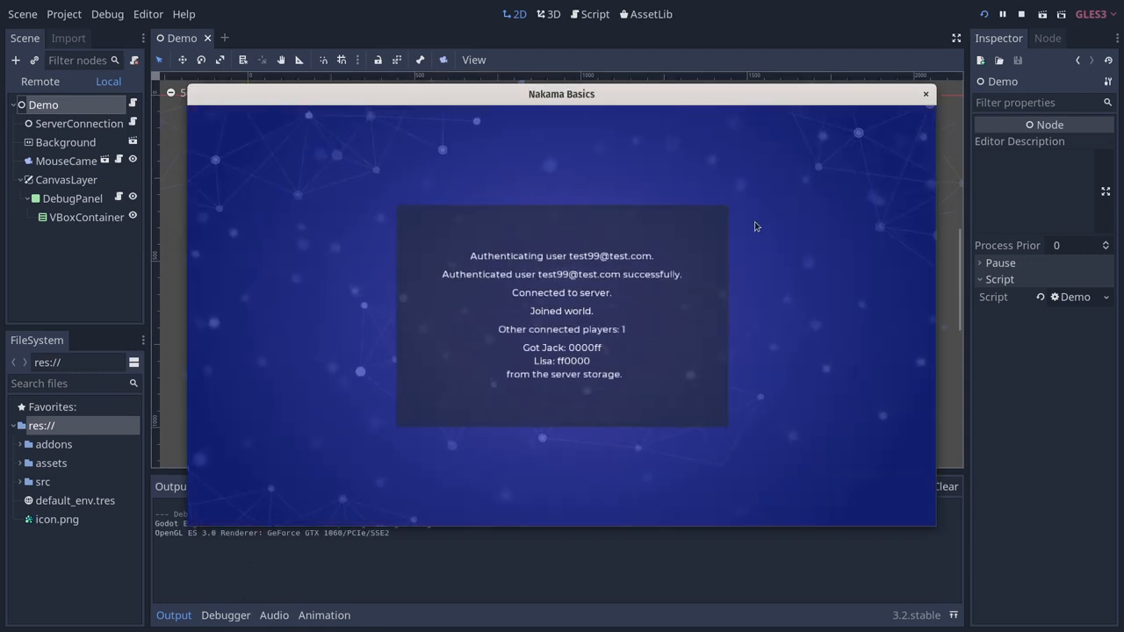
pyautogui.moveTo(608, 411)
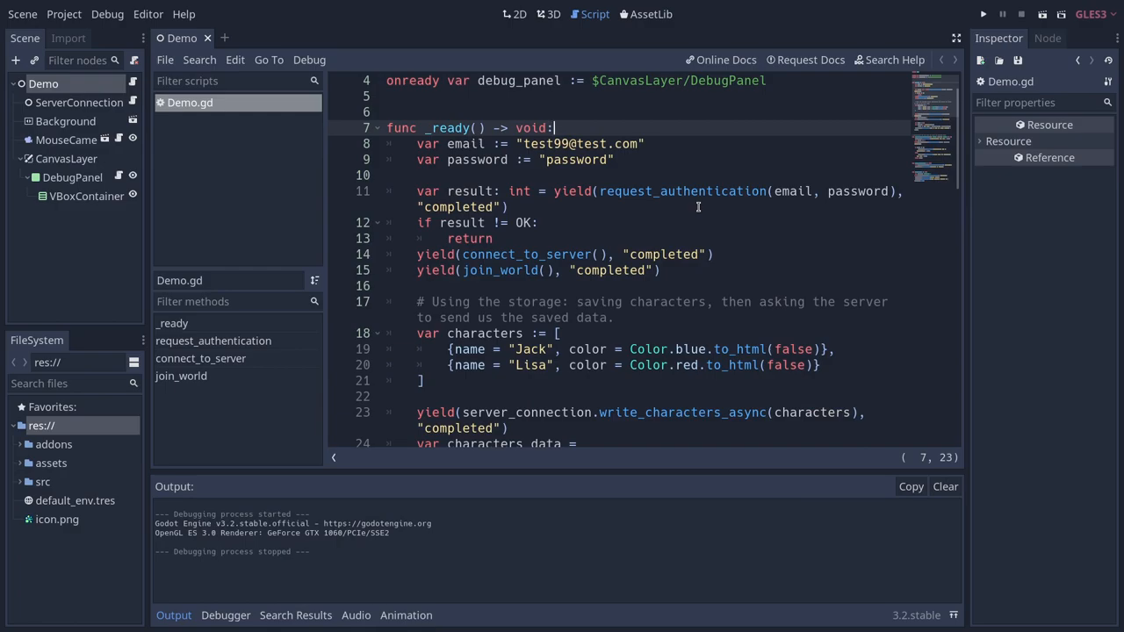
# Log in with email and password, then pick a blue character colour and select Name.
pyautogui.click(983, 14)
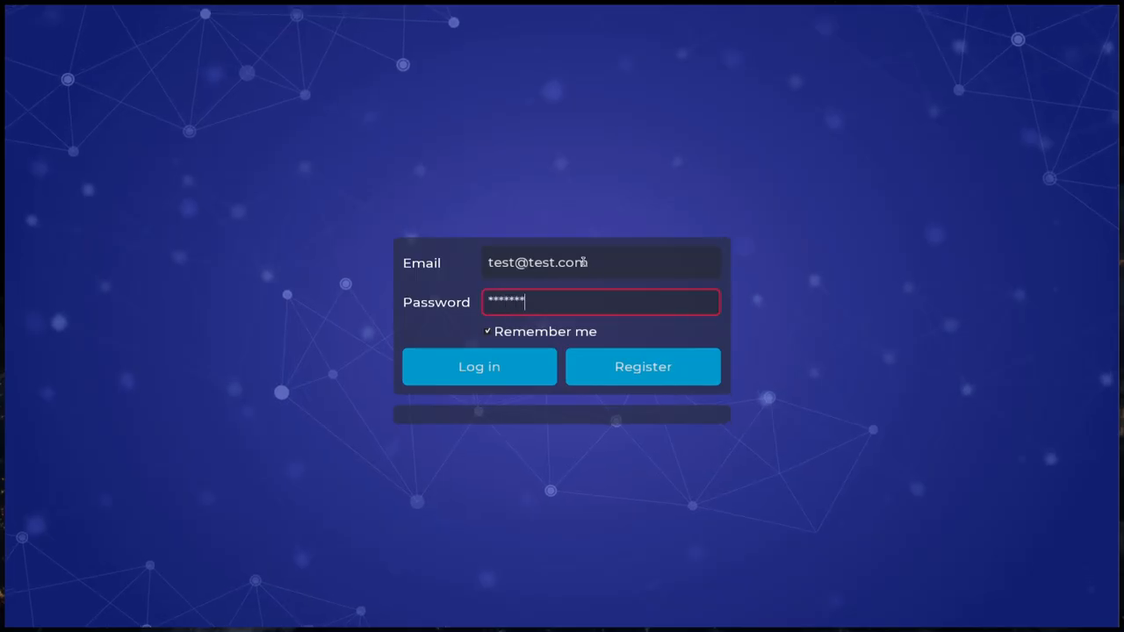
pyautogui.click(478, 366)
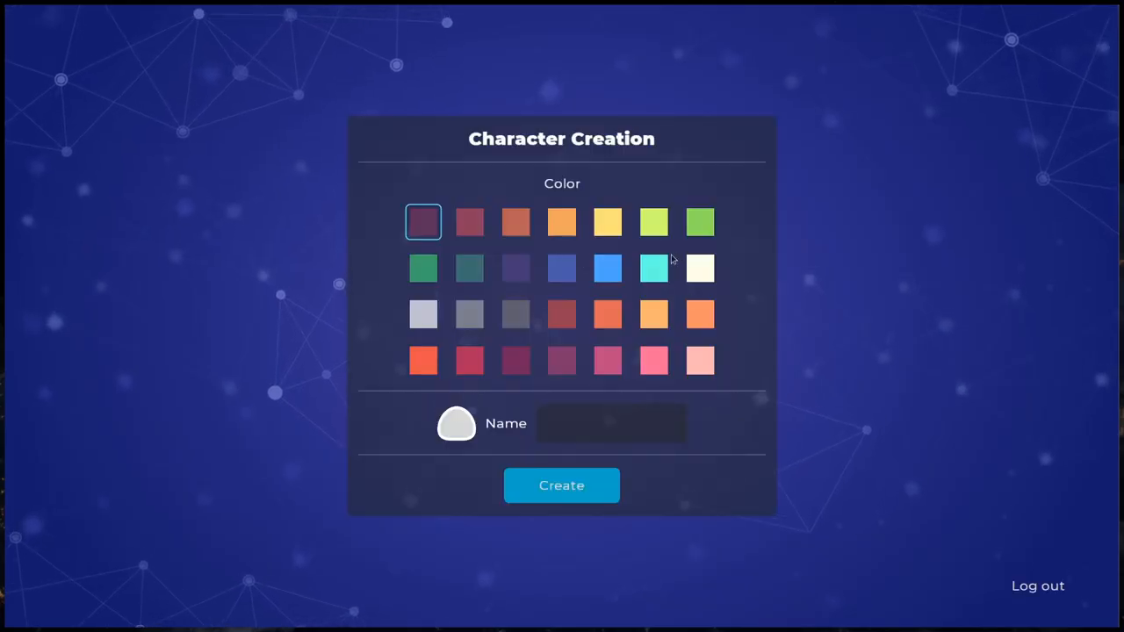
pyautogui.write('j')
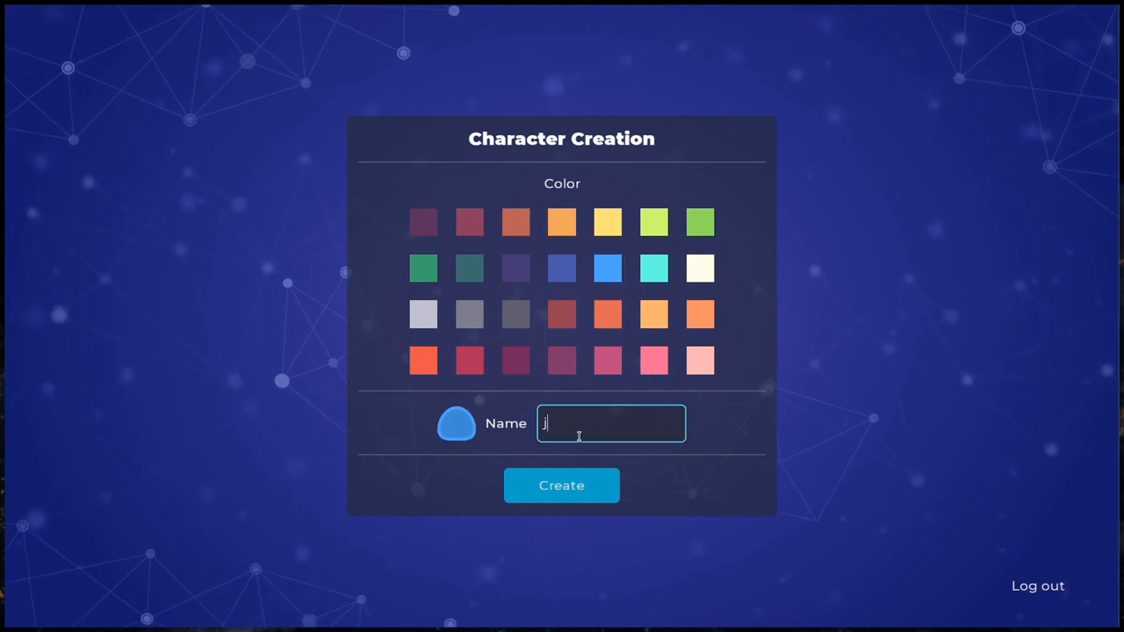
pyautogui.click(561, 485)
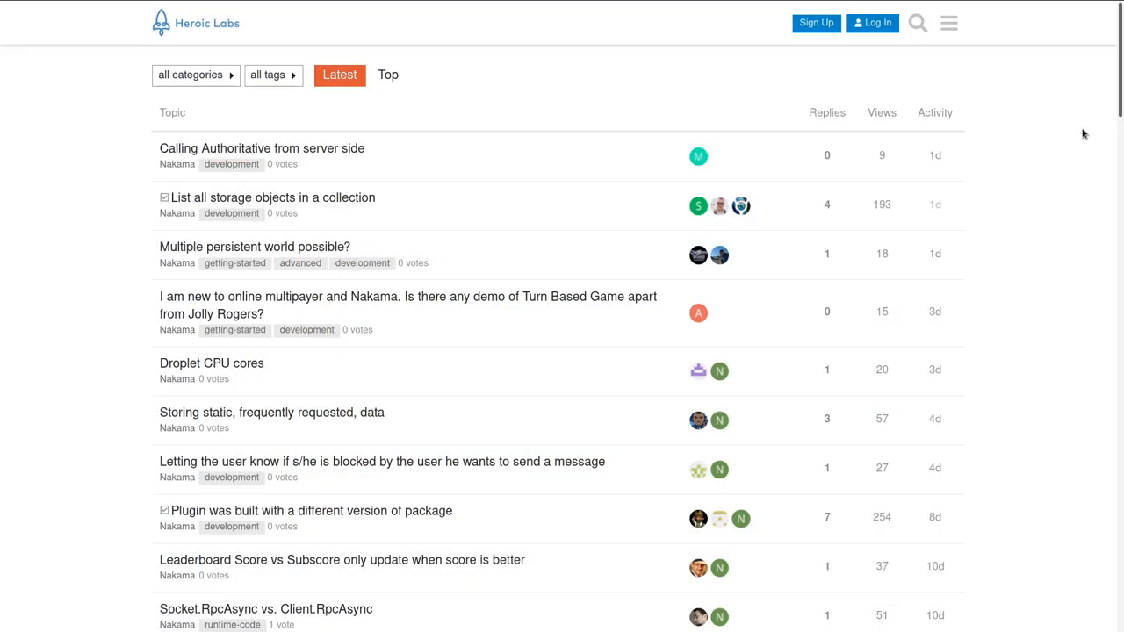
# Scroll the Heroic Labs forum's Latest Nakama topics down to threads from two to three weeks ago.
pyautogui.scroll(-3)
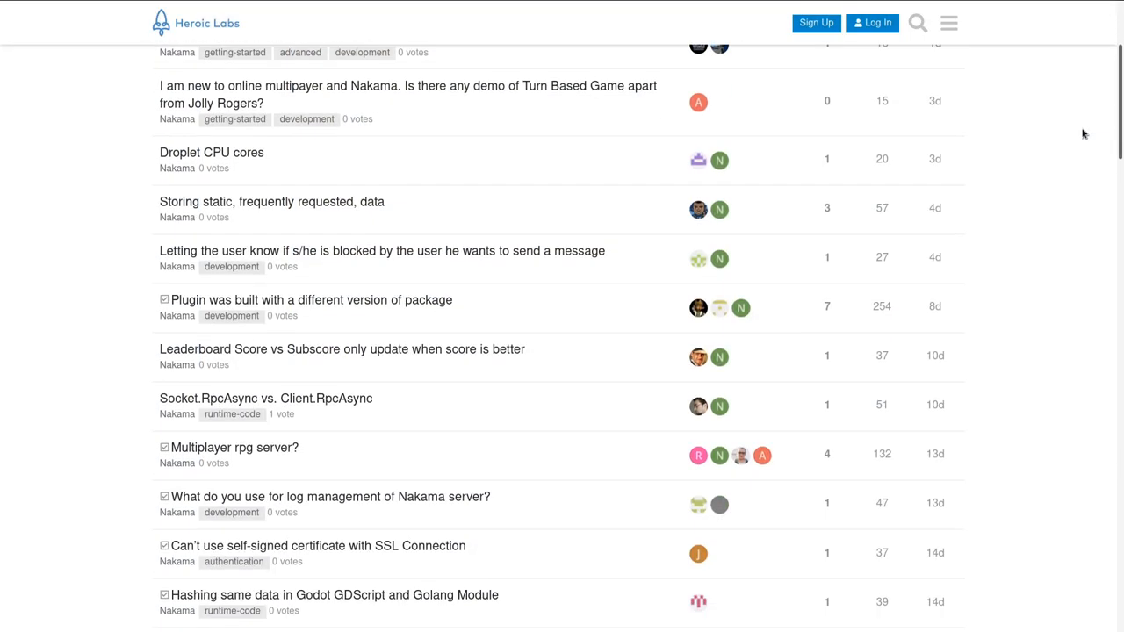
pyautogui.scroll(-3)
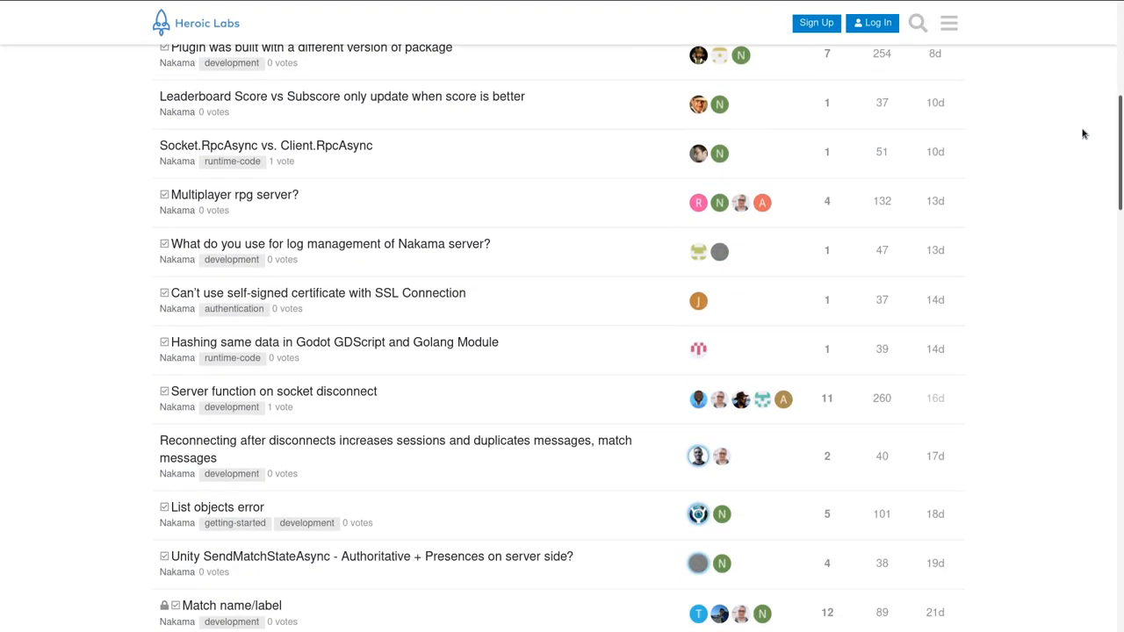